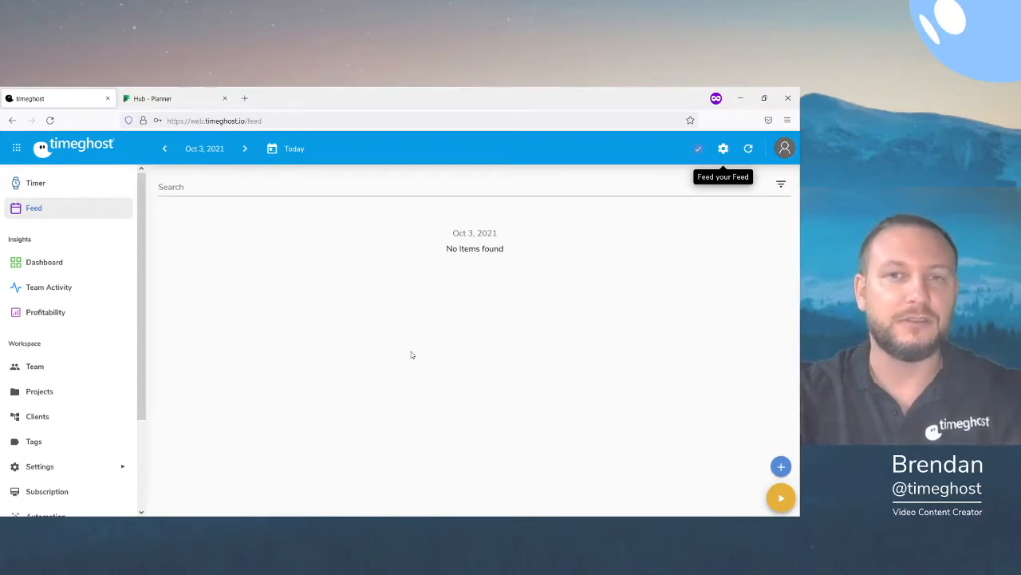
mouse_move(297, 328)
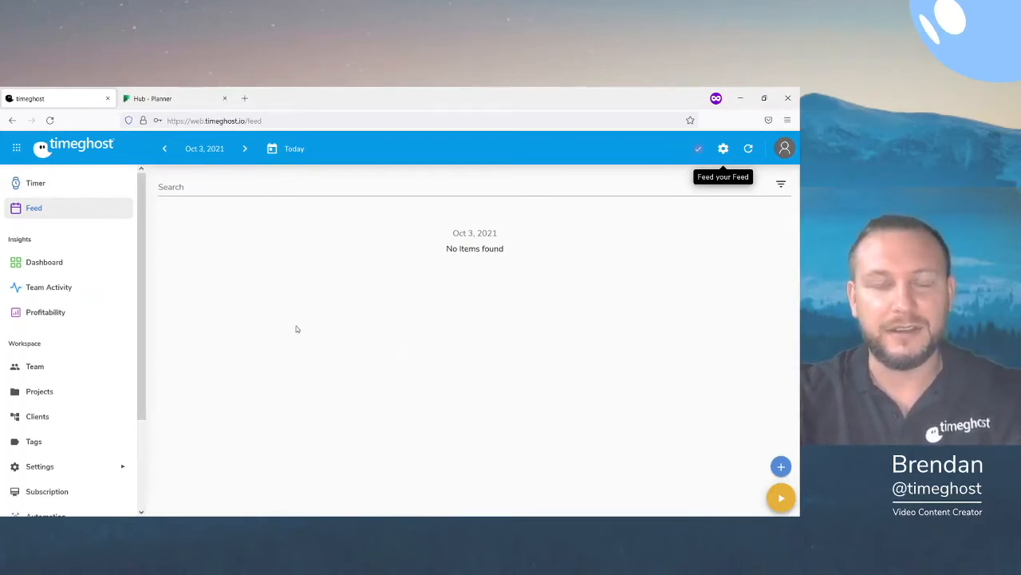
mouse_move(311, 317)
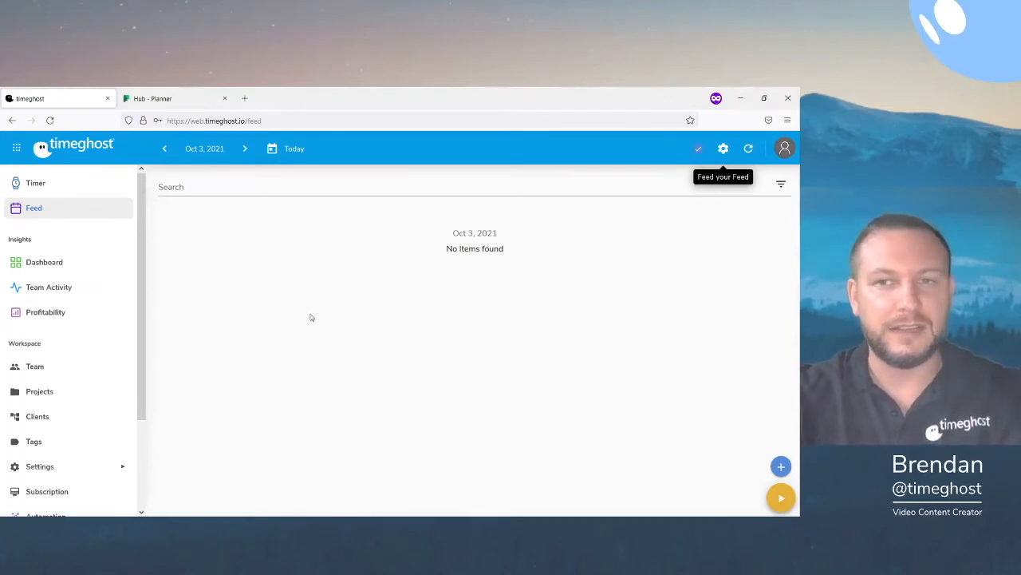
mouse_move(303, 265)
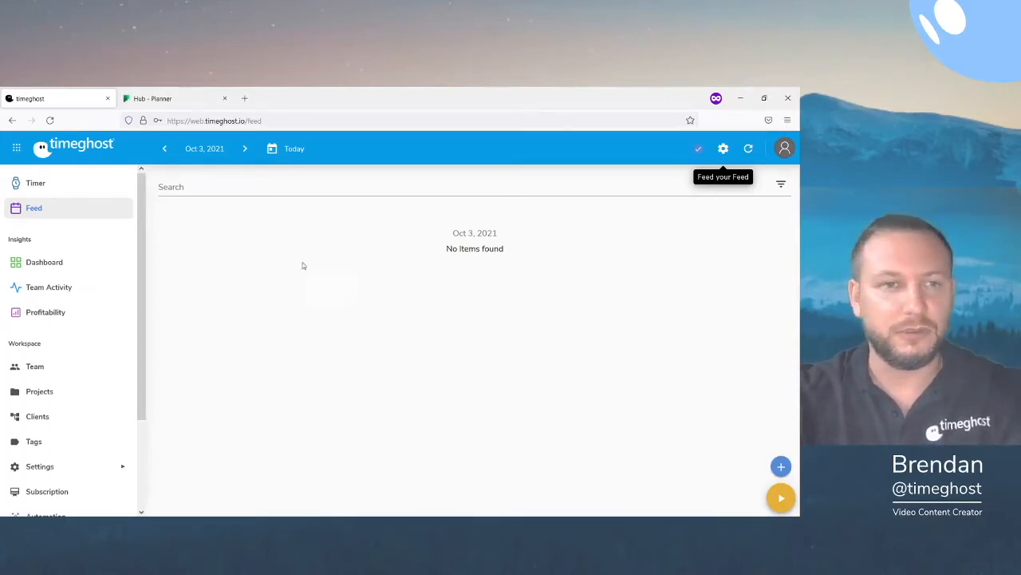
mouse_move(371, 256)
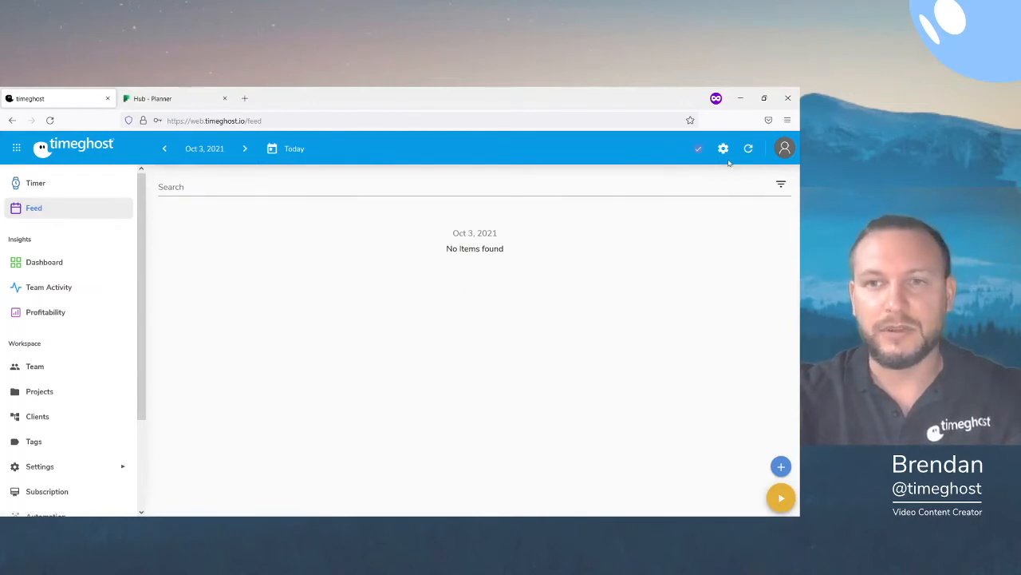
- Enable completed Planner Tasks as a timeghost feed source and switch to the Planner hub tab
left_click(723, 149)
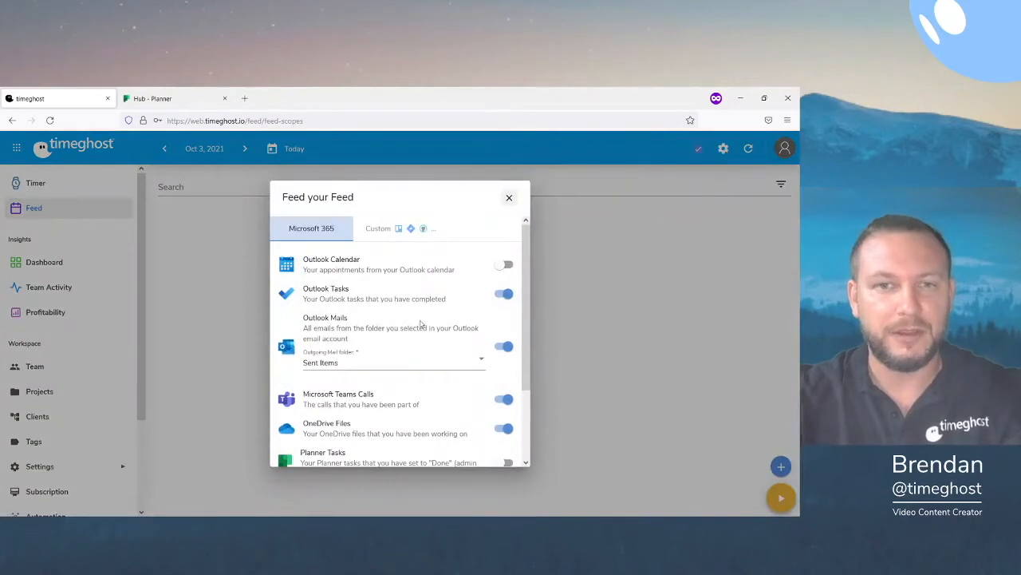
scroll("down", 3)
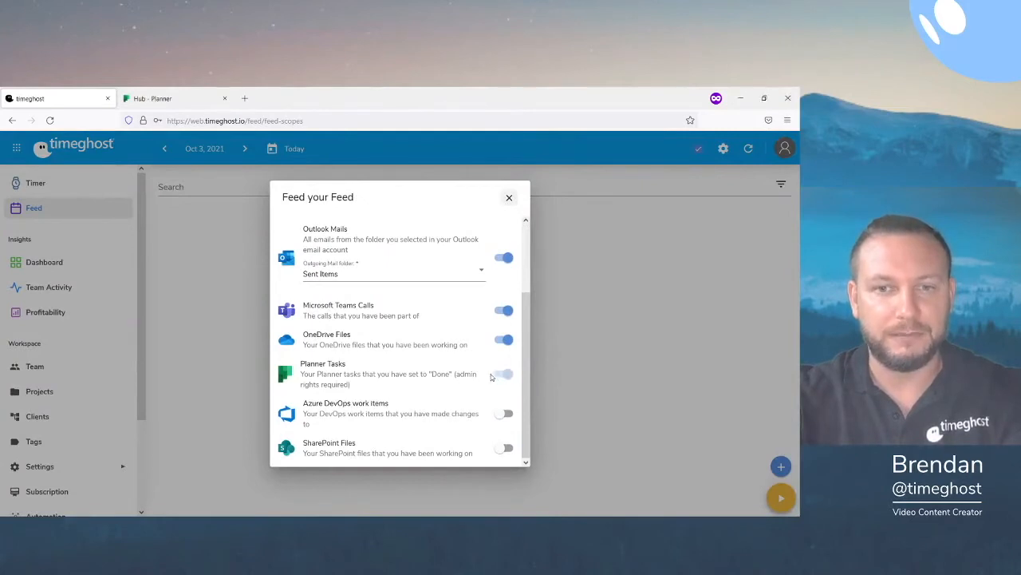
left_click(504, 373)
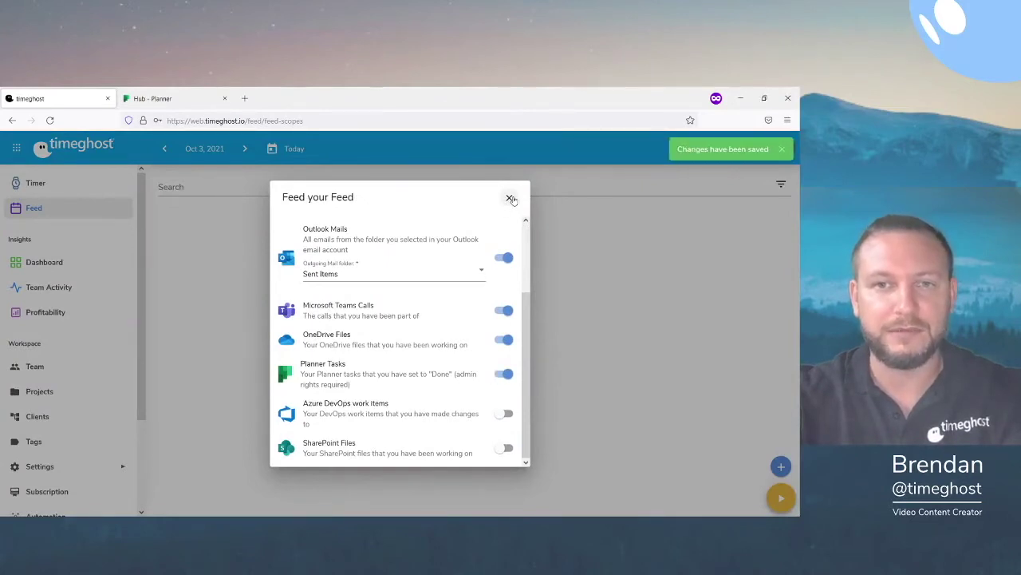
left_click(511, 198)
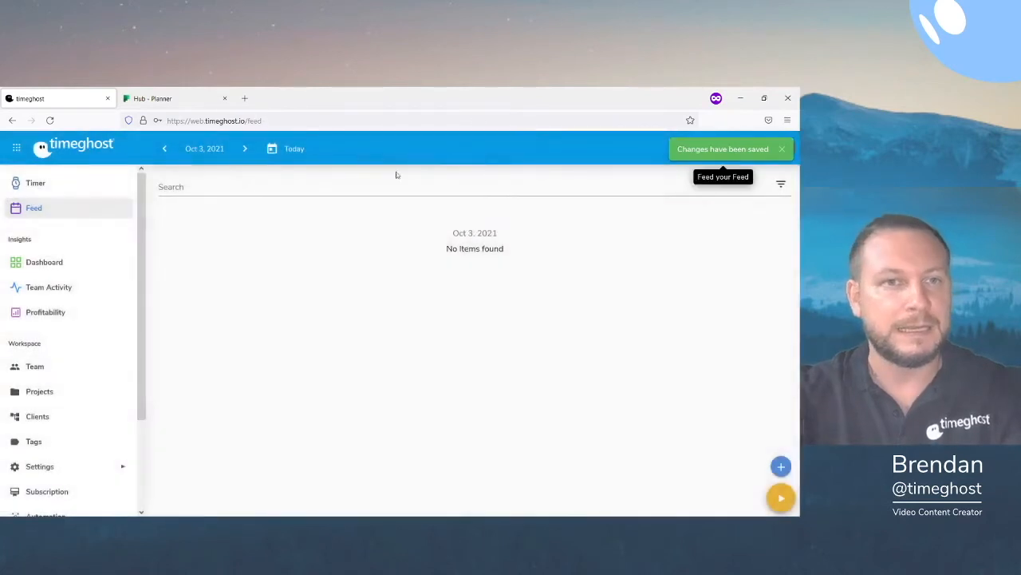
left_click(152, 98)
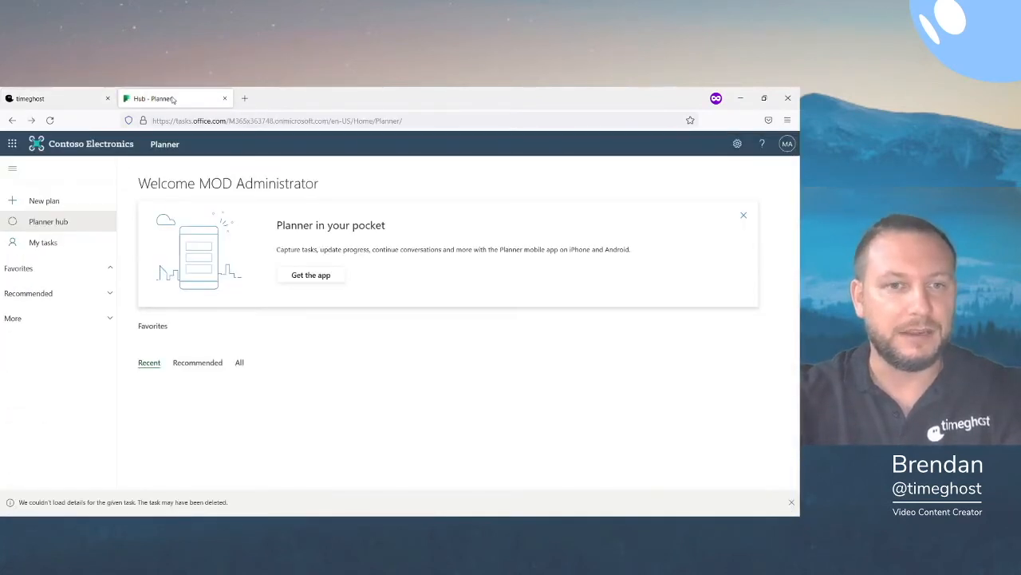
- Create a private Planner plan named 'Master Plan'
left_click(44, 201)
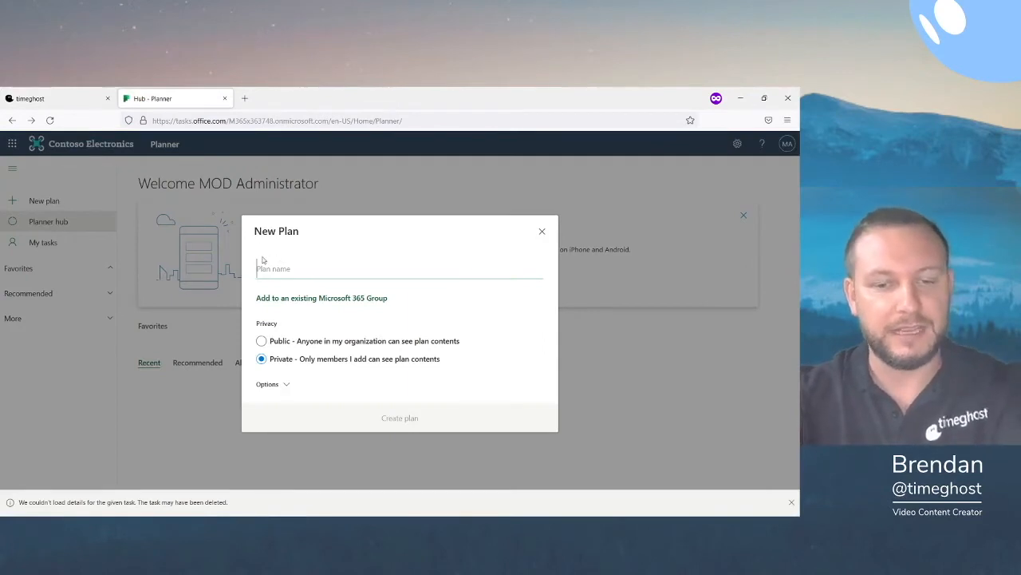
type("Master P")
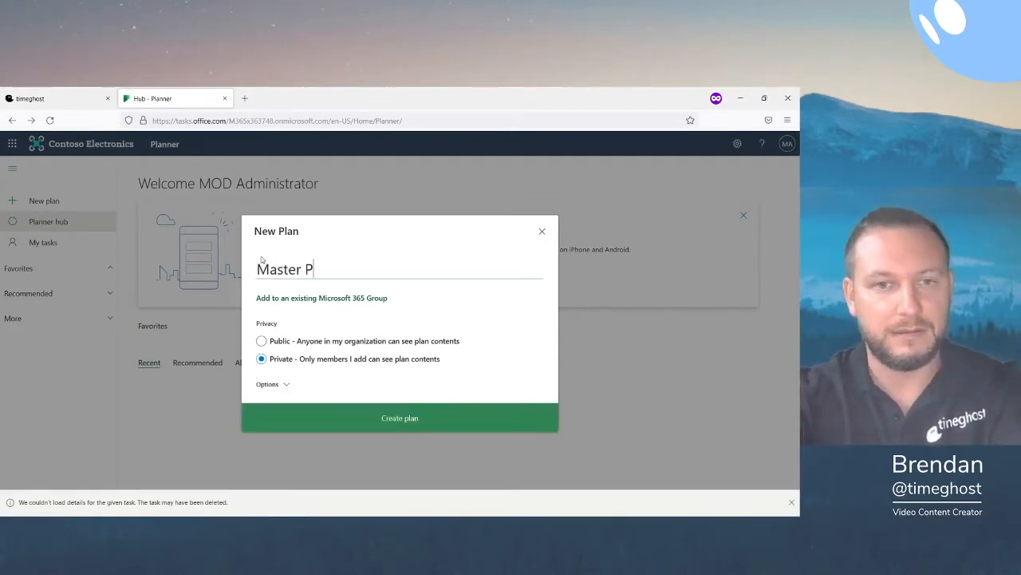
type("lan")
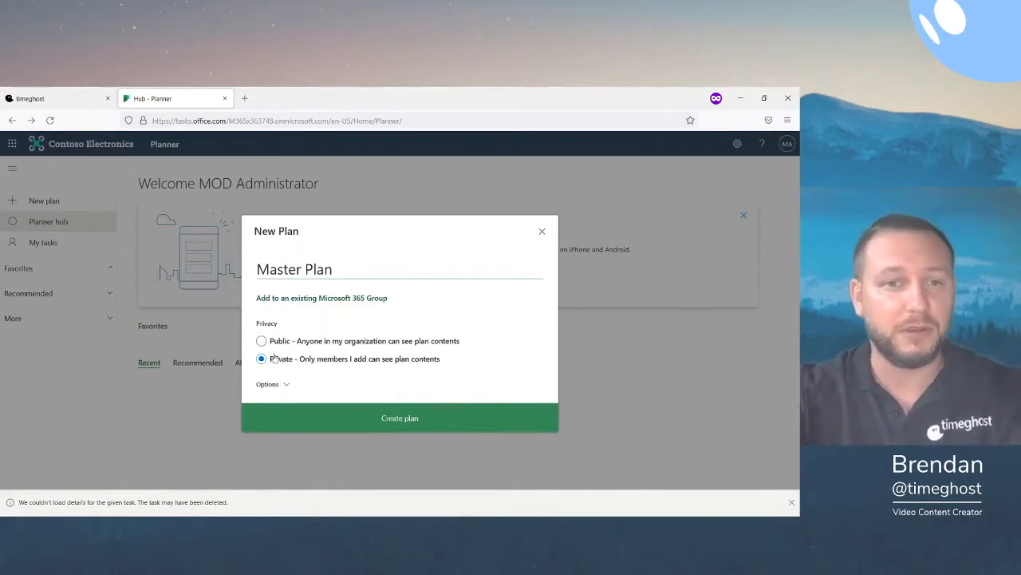
mouse_move(399, 417)
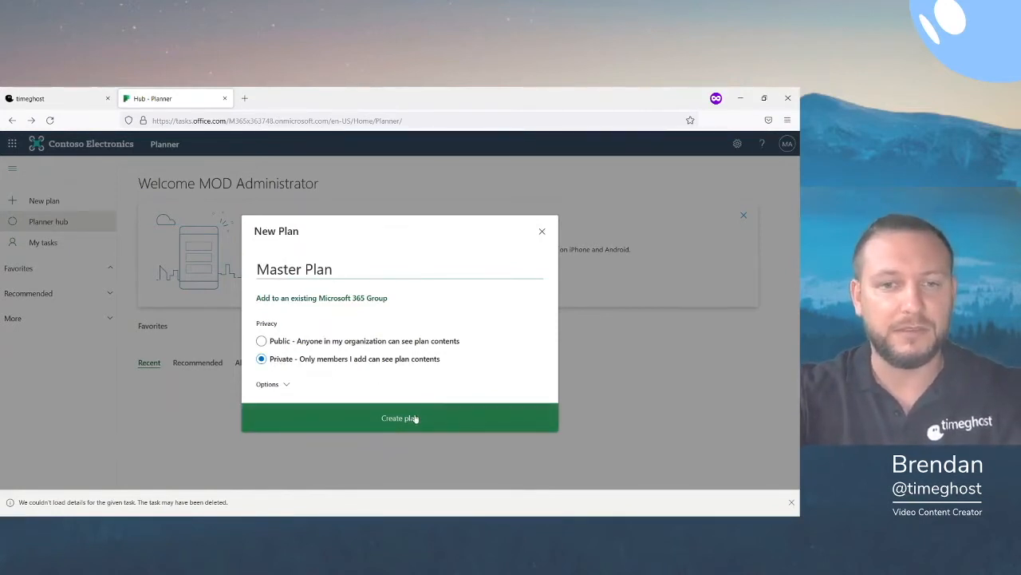
left_click(399, 417)
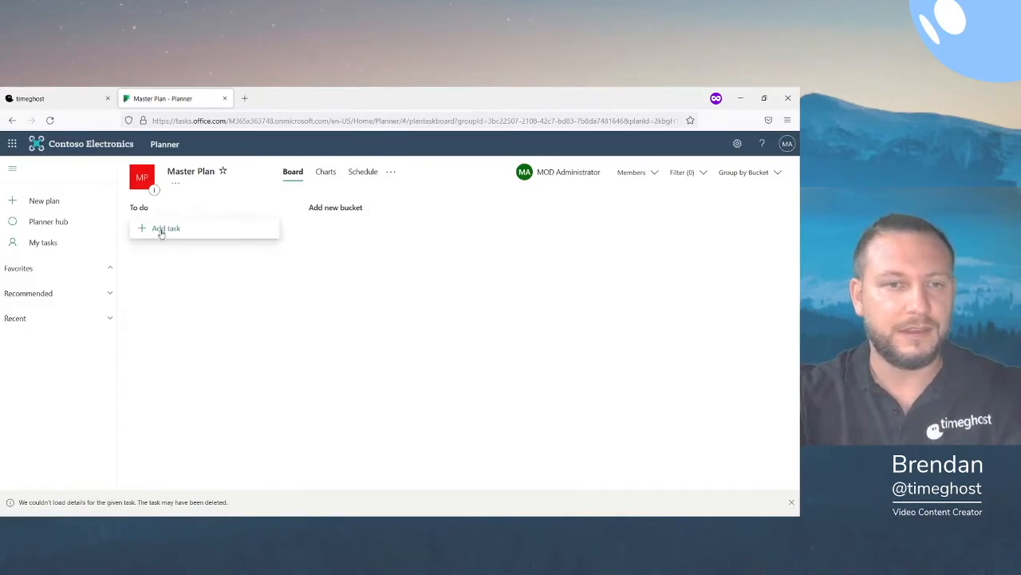
- Add a task 'Test' to To do with a due date of October 3
left_click(165, 228)
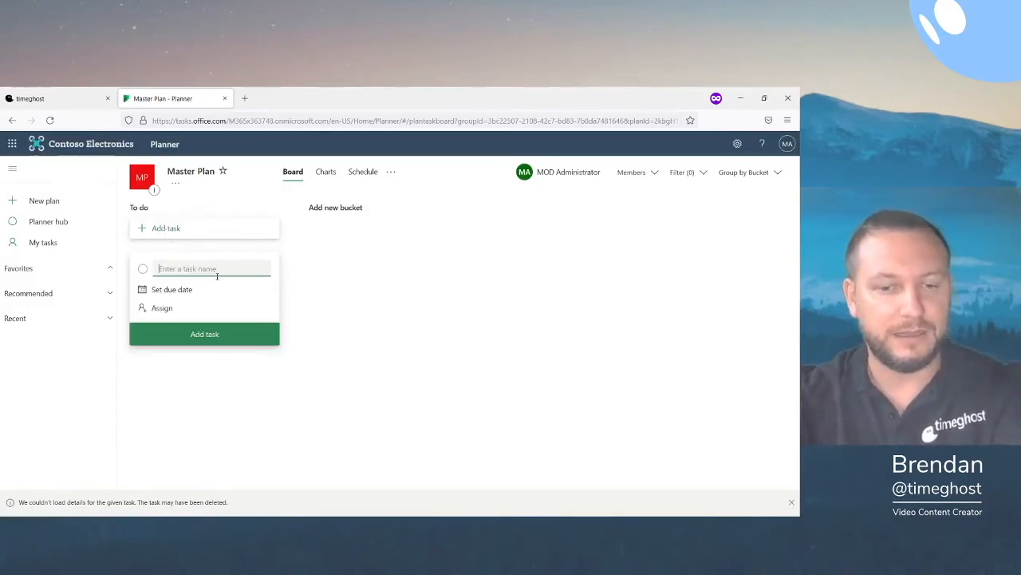
type("Test")
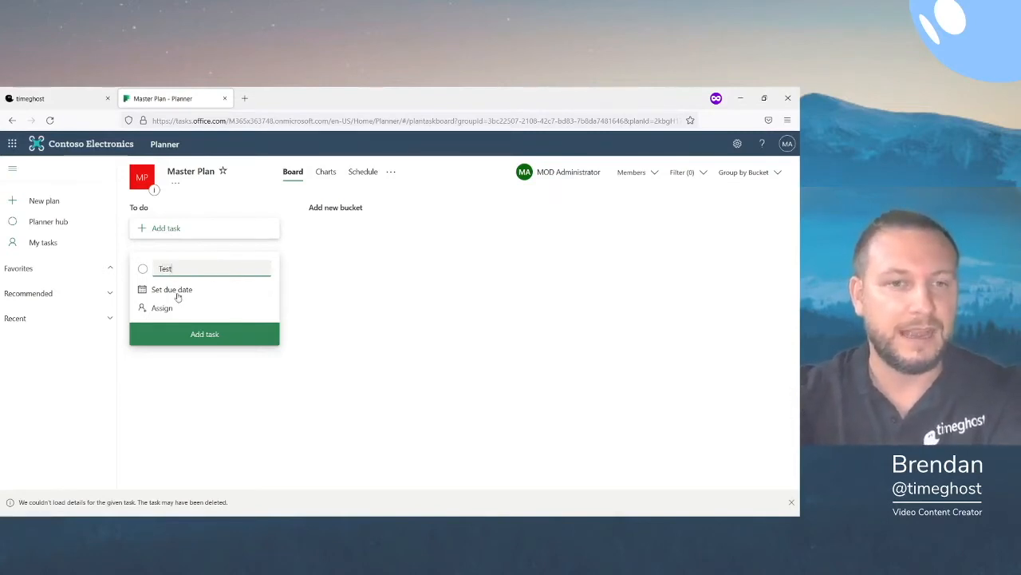
left_click(171, 289)
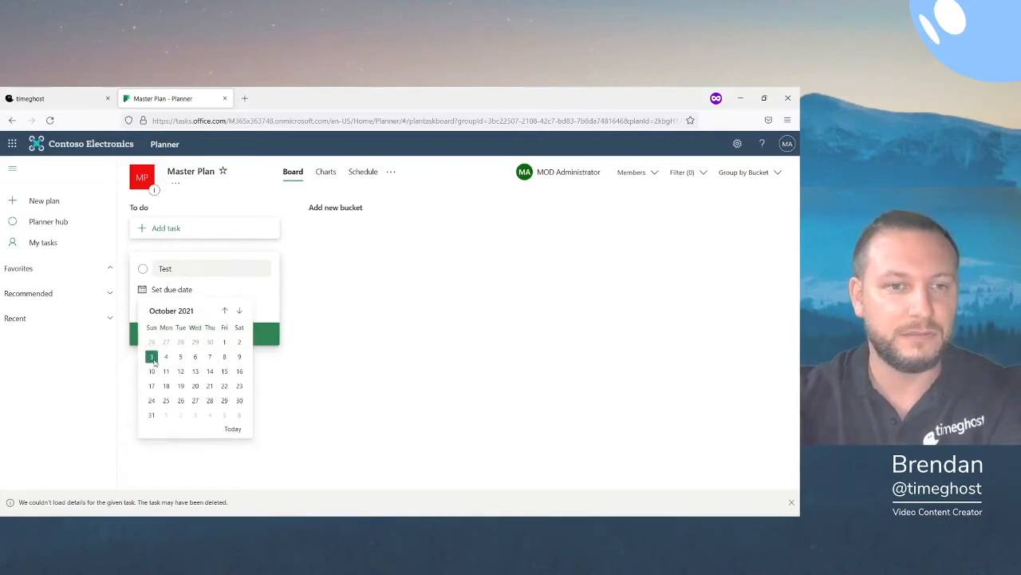
left_click(151, 357)
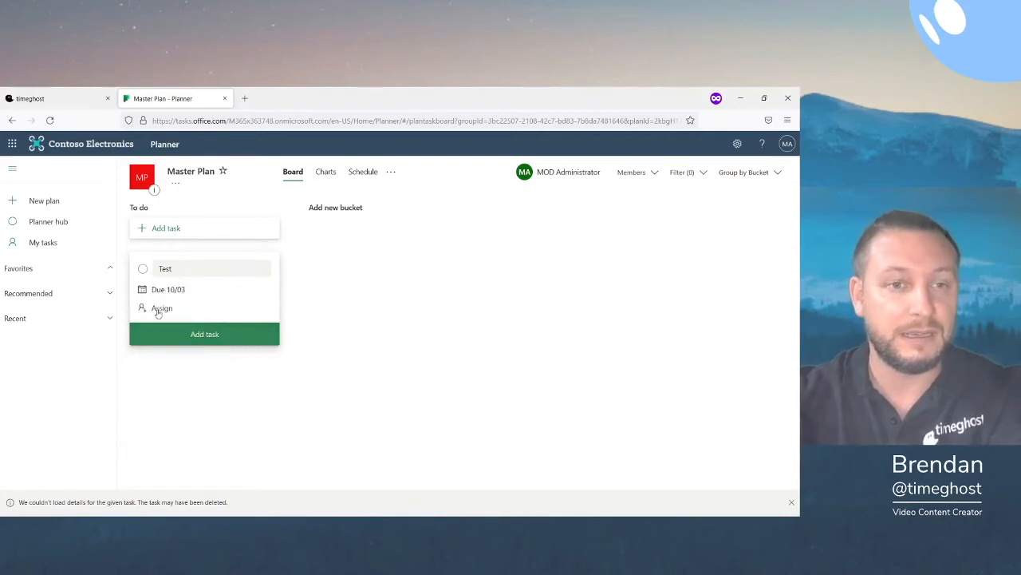
- Assign 'Test' to MOD Administrator and mark it complete
left_click(162, 308)
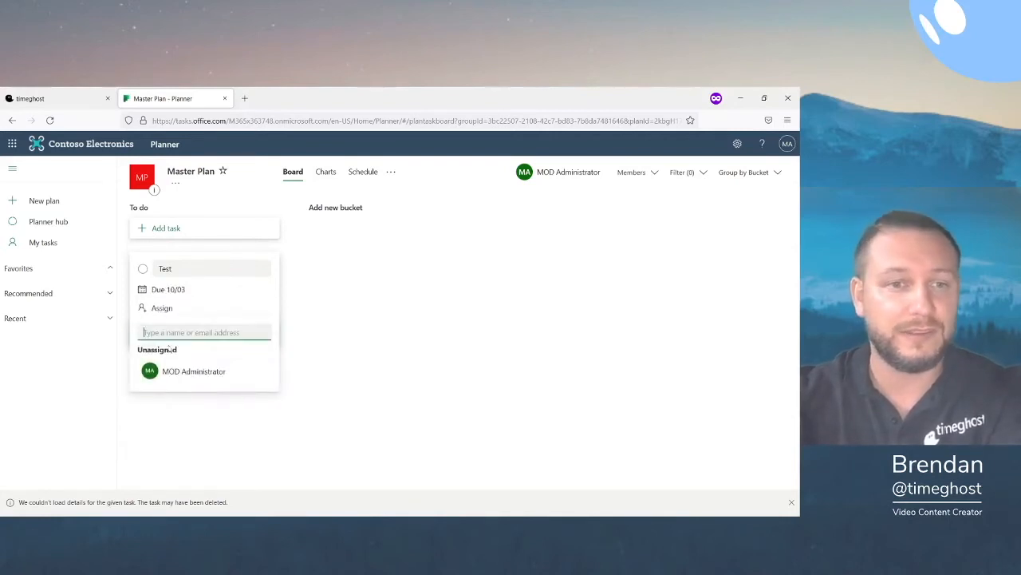
left_click(194, 370)
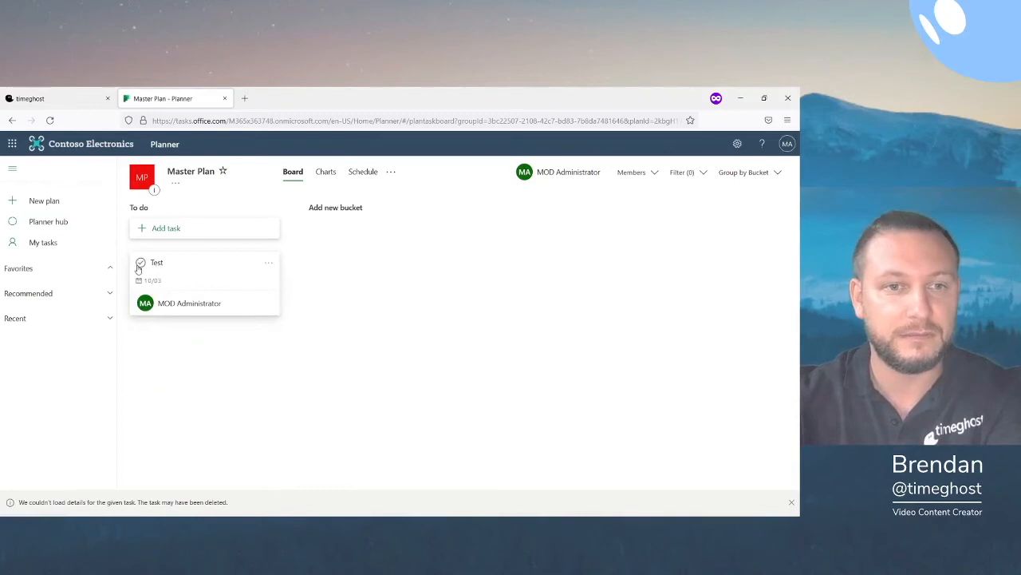
left_click(142, 263)
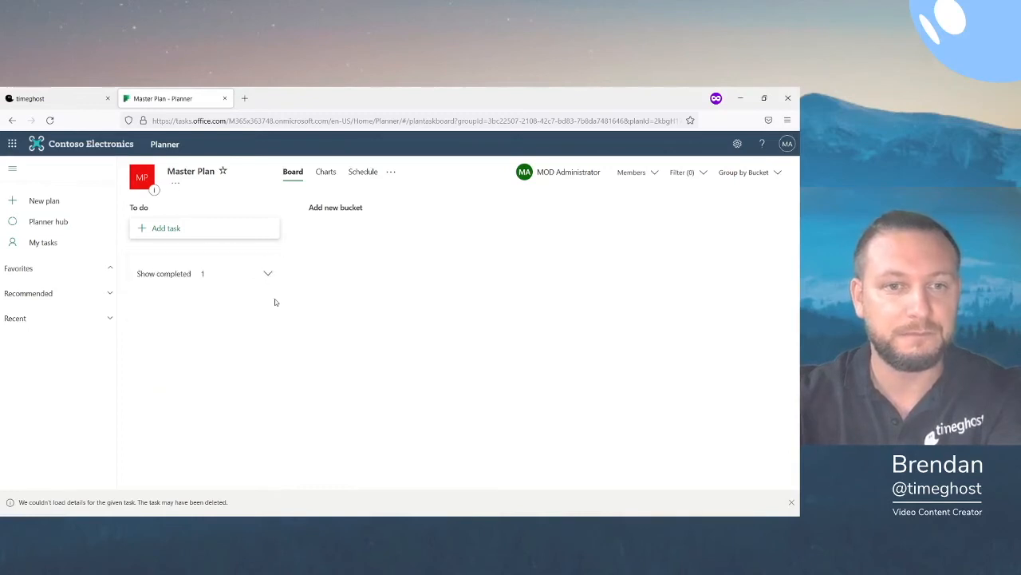
- Refresh the timeghost feed so the completed 'Test' task appears on Oct 3
left_click(52, 98)
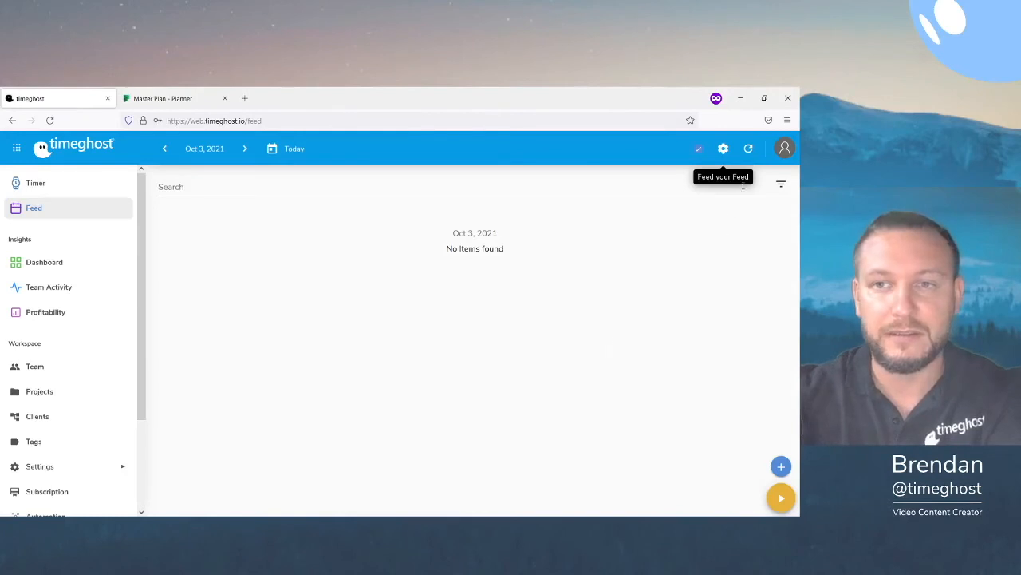
mouse_move(749, 148)
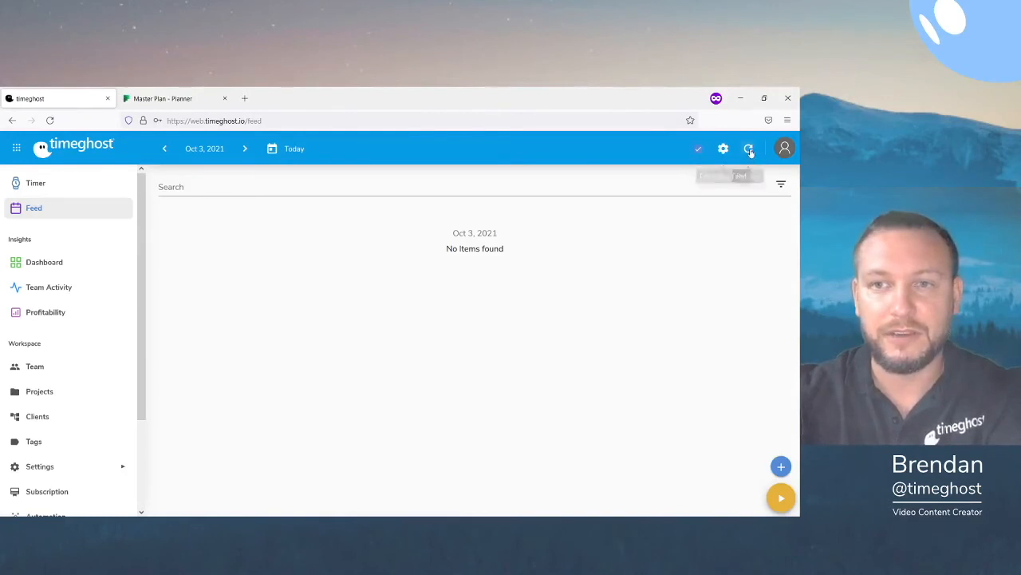
left_click(749, 148)
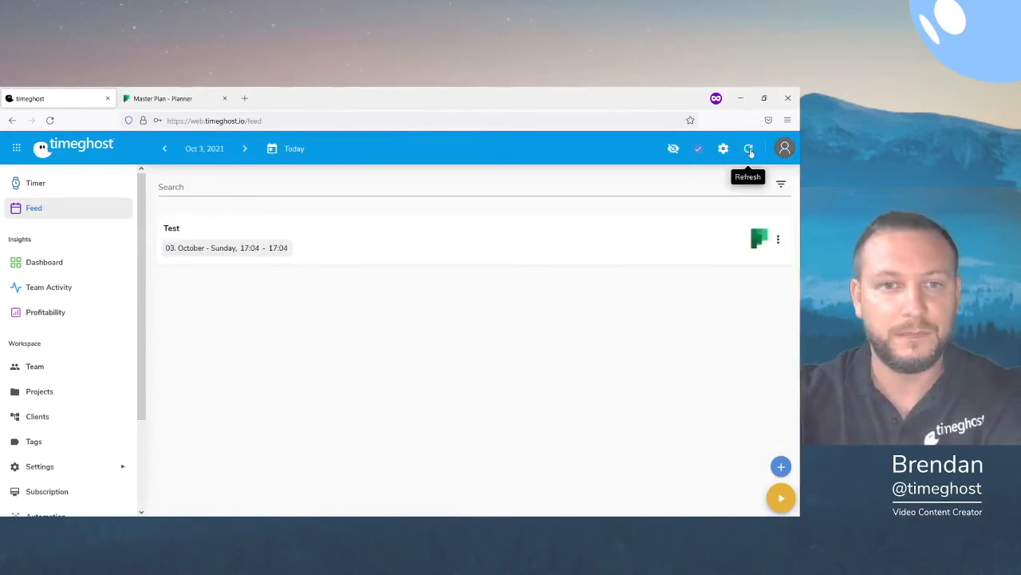
mouse_move(540, 196)
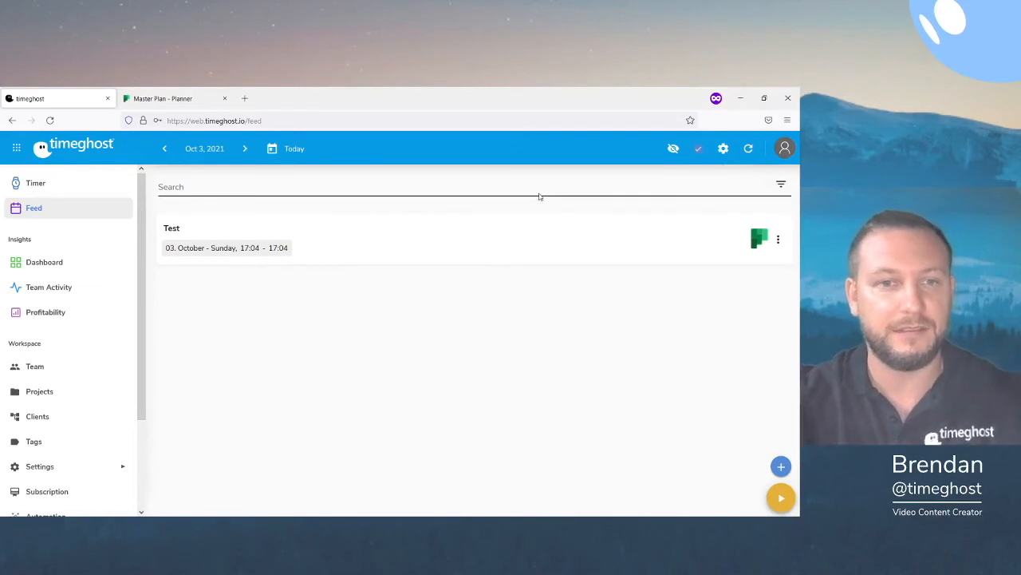
mouse_move(305, 256)
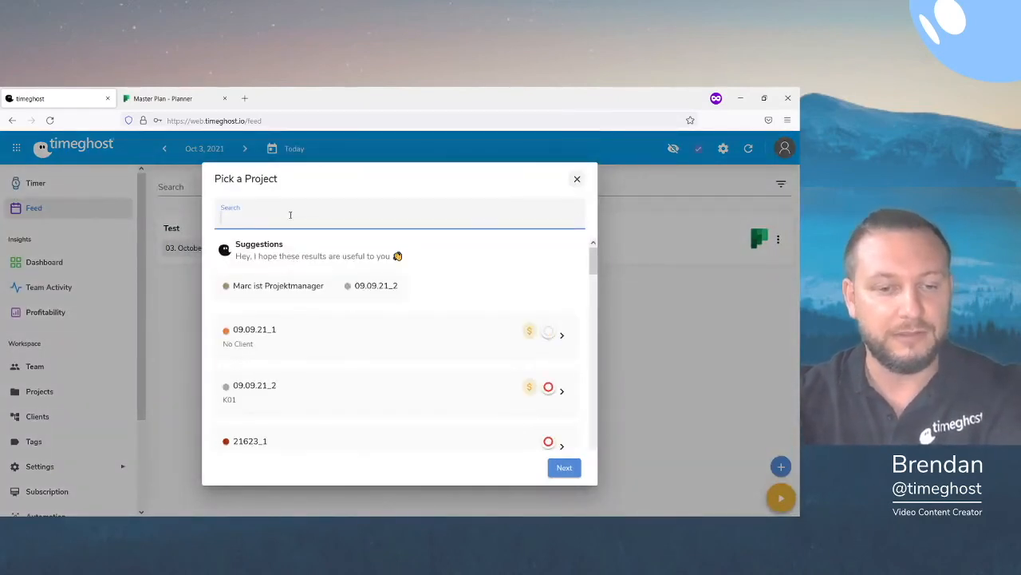
- Post the 'Test' feed item as a time entry on ABC Project
type("ABC")
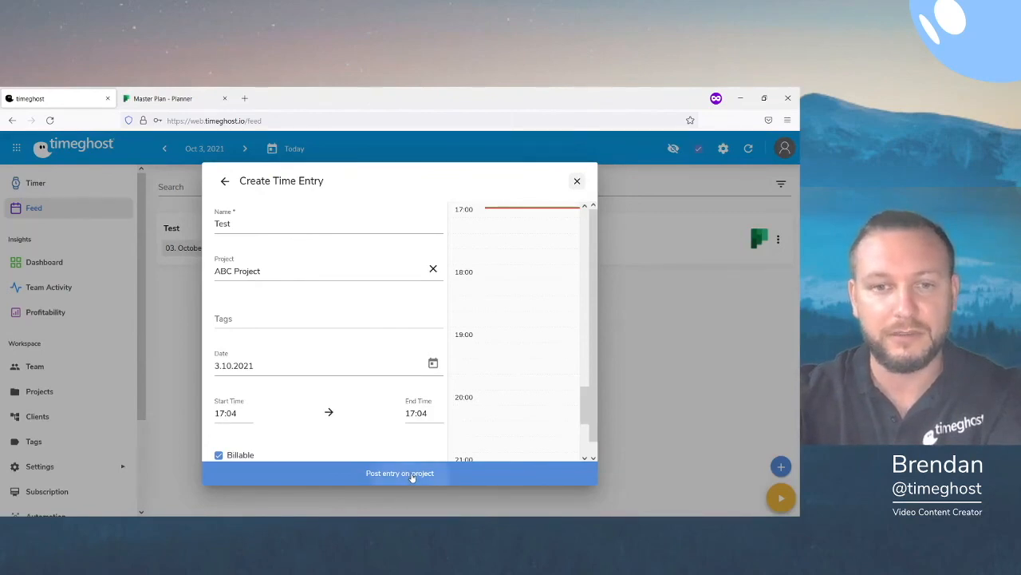
left_click(399, 474)
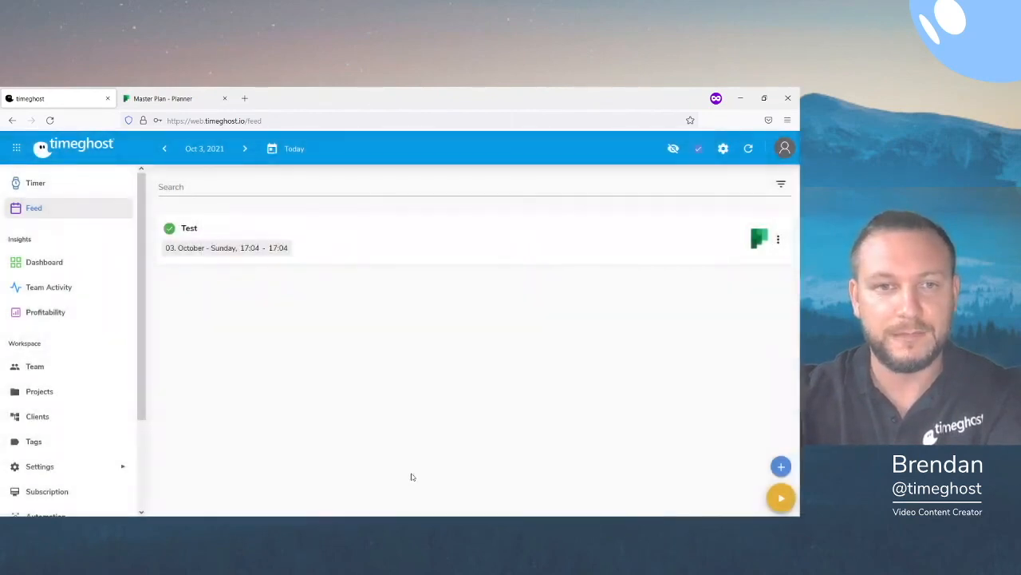
mouse_move(427, 349)
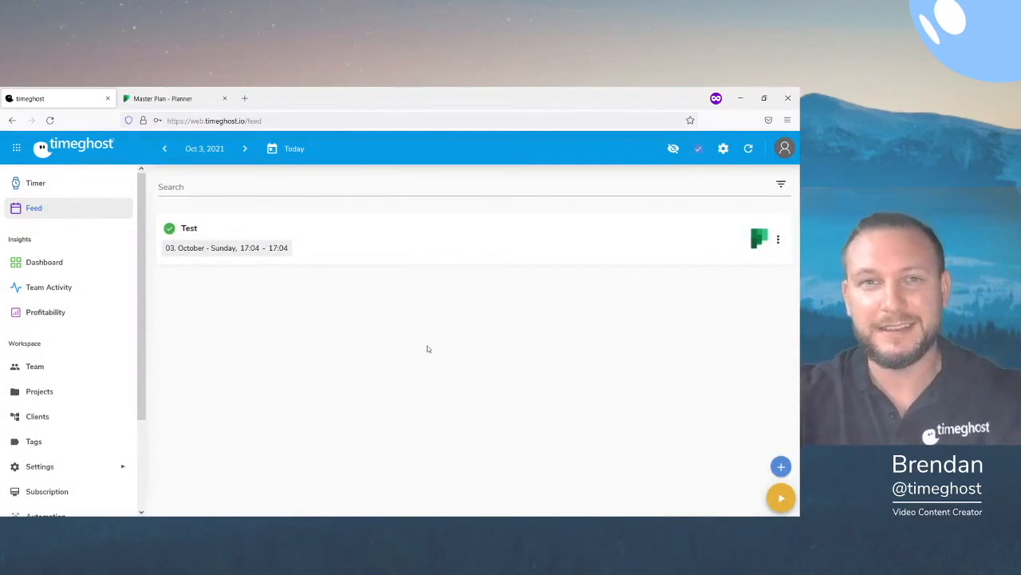